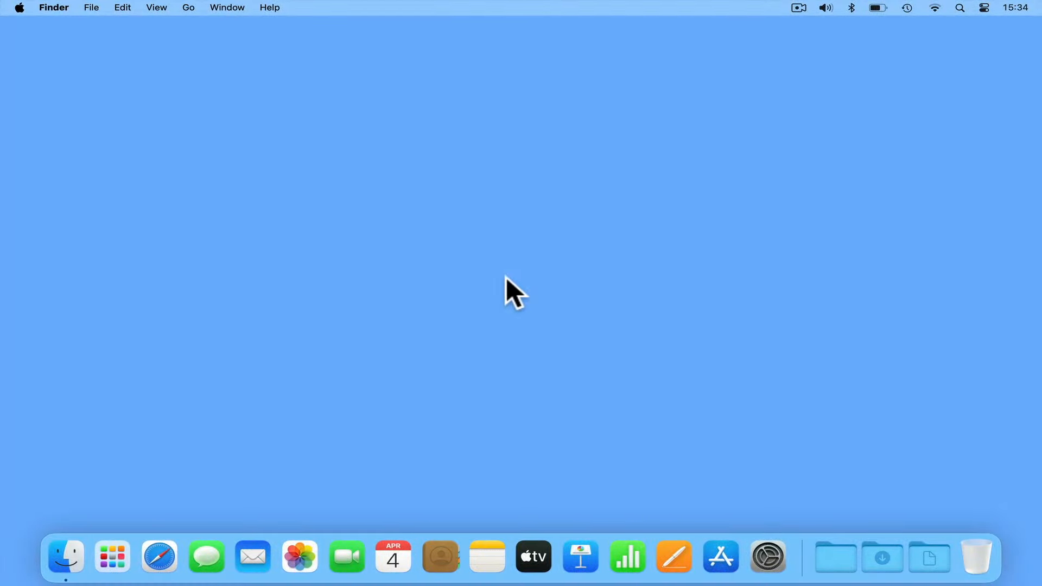
Search Spotlight for "image Capture" to launch the Image Capture app
left_click(959, 7)
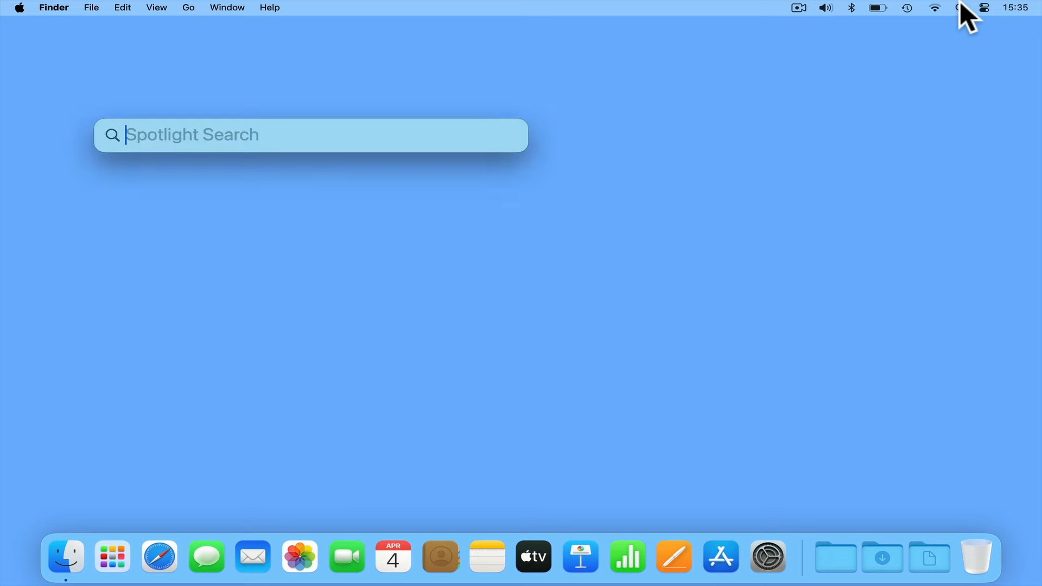
mouse_move(590, 148)
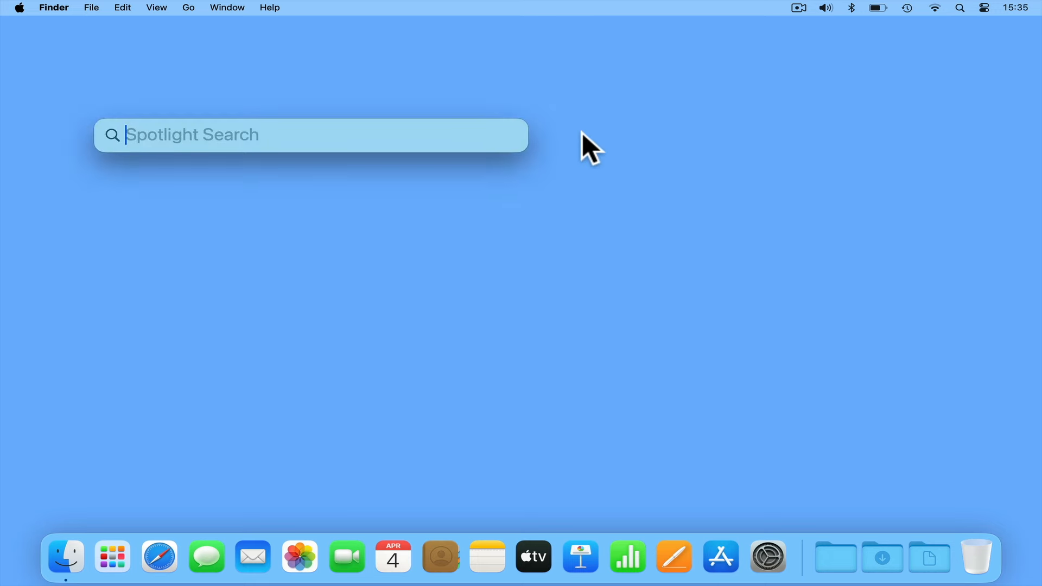
type("image Capture")
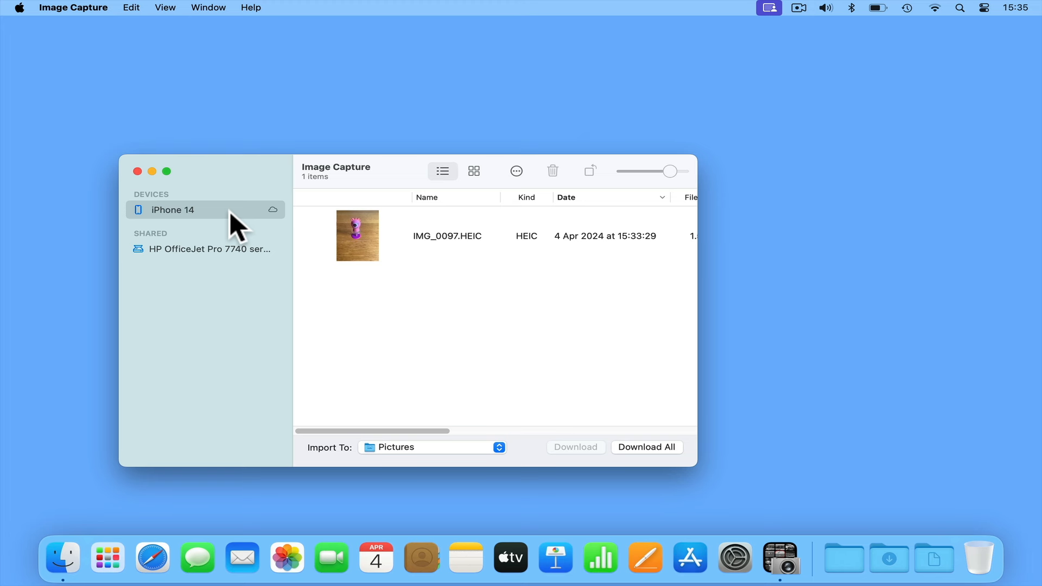
mouse_move(389, 307)
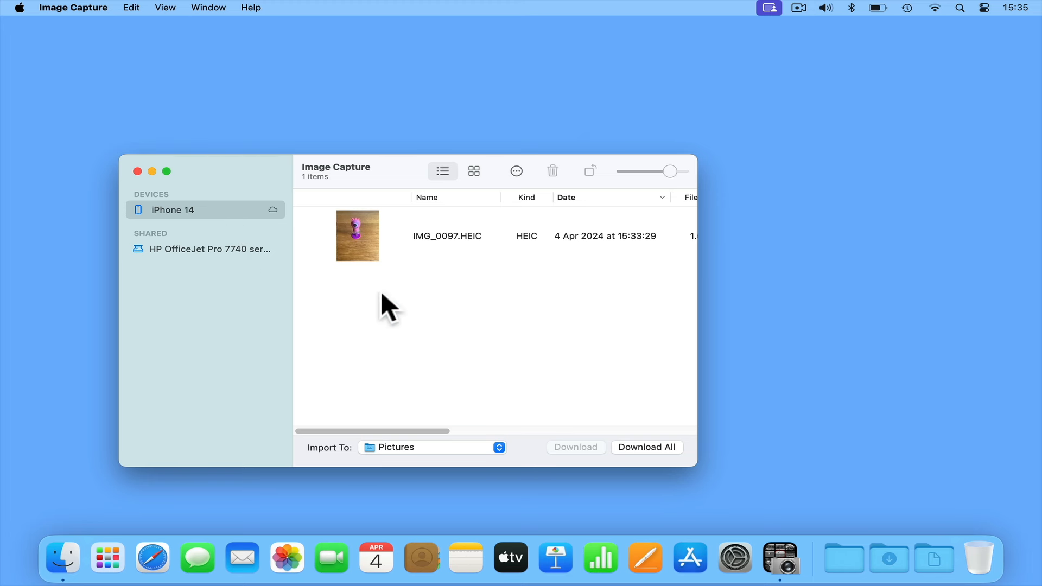
Select IMG_0097.HEIC from the iPhone 14 and copy it onto the desktop
left_click(448, 236)
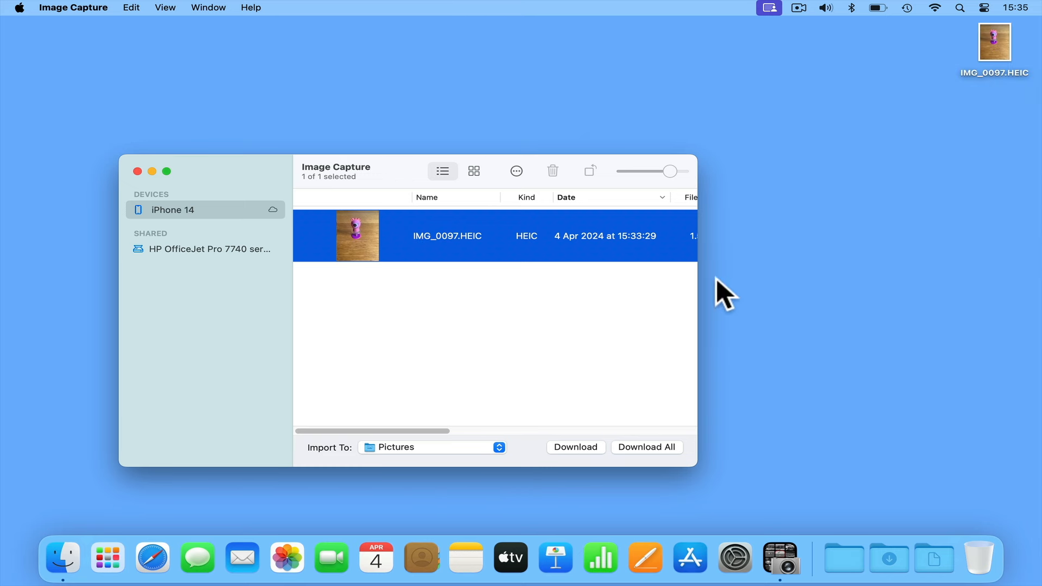
mouse_move(566, 310)
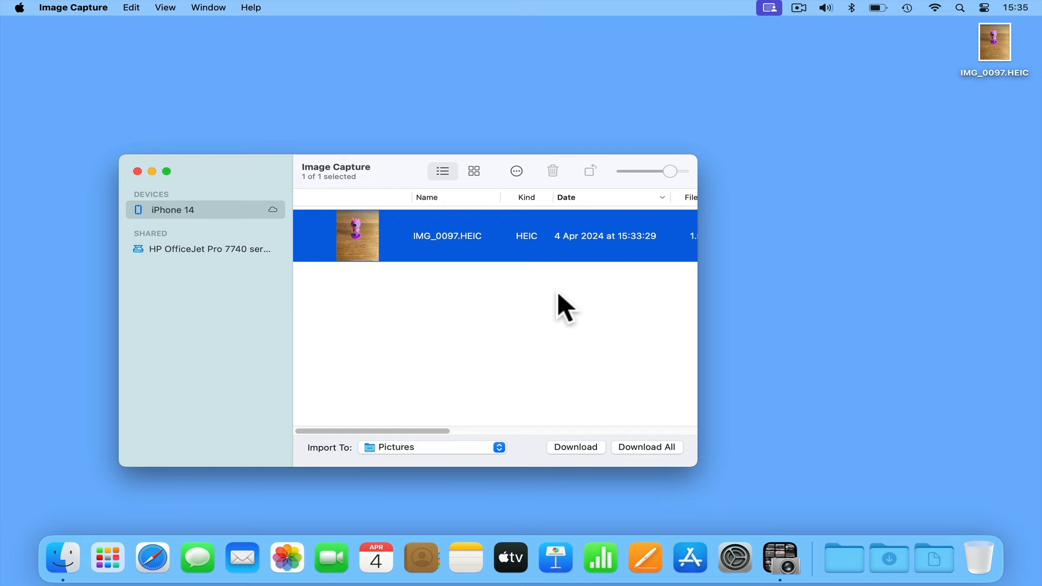